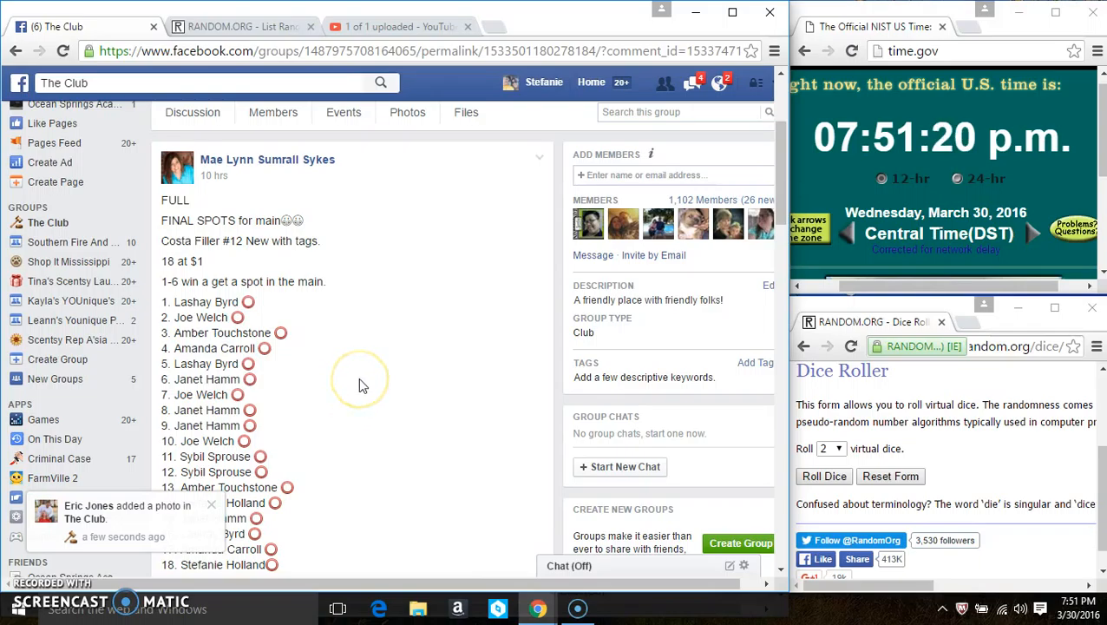
# - Copy the 18 names from The Club post and scroll to the 'live' comment
pyautogui.scroll(-3)
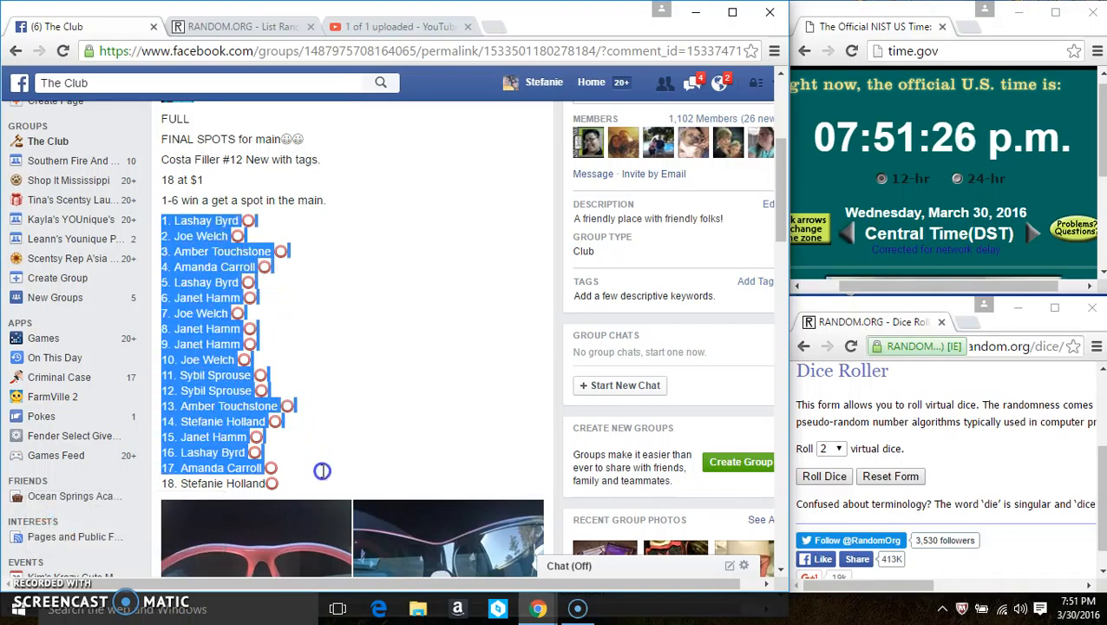
pyautogui.rightClick(322, 470)
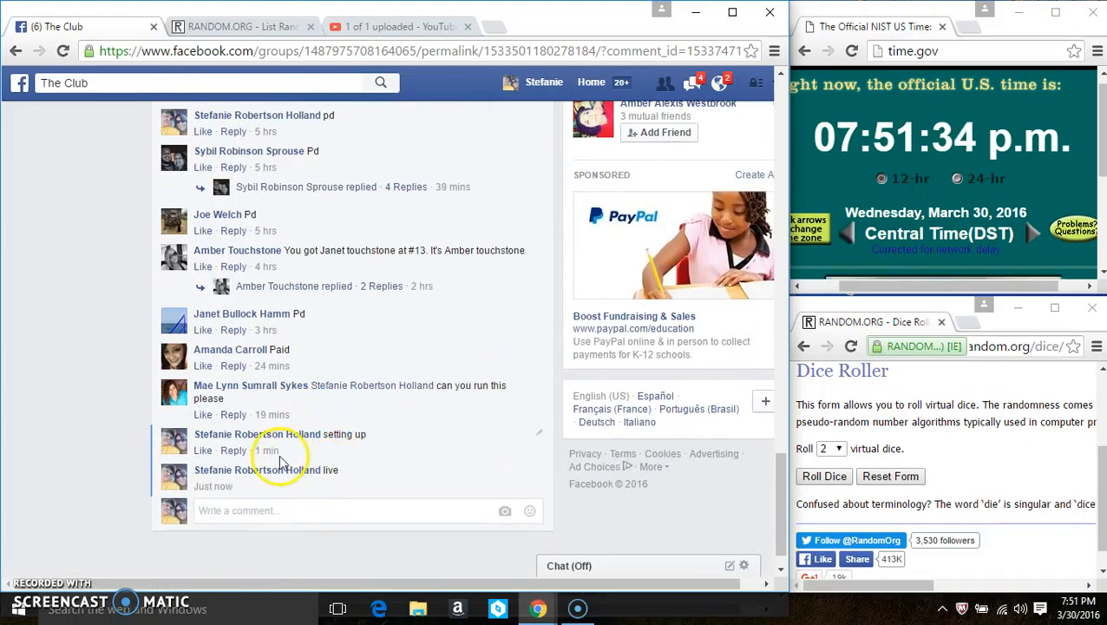
pyautogui.moveTo(273, 486)
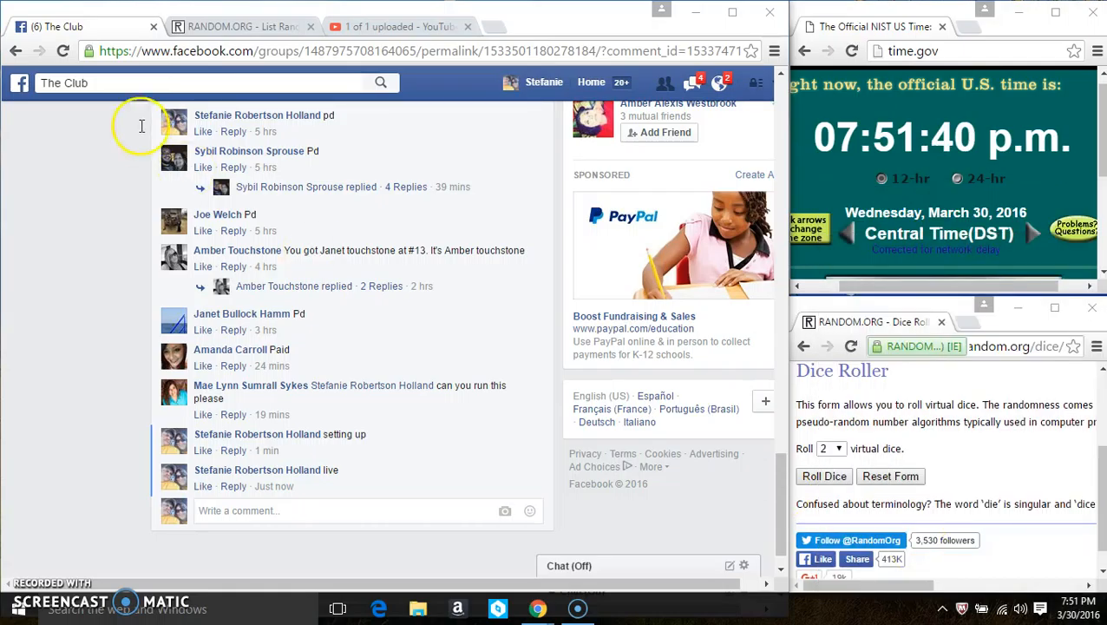
# - Switch to the List Randomizer tab and check the pasted 18-name list
pyautogui.click(234, 26)
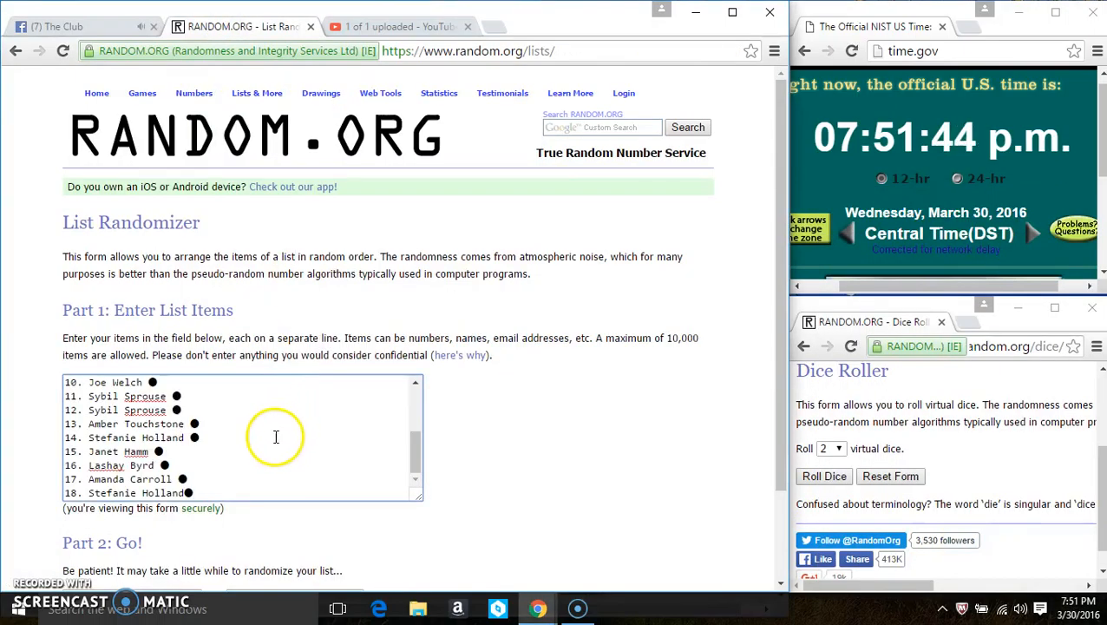
pyautogui.scroll(-3)
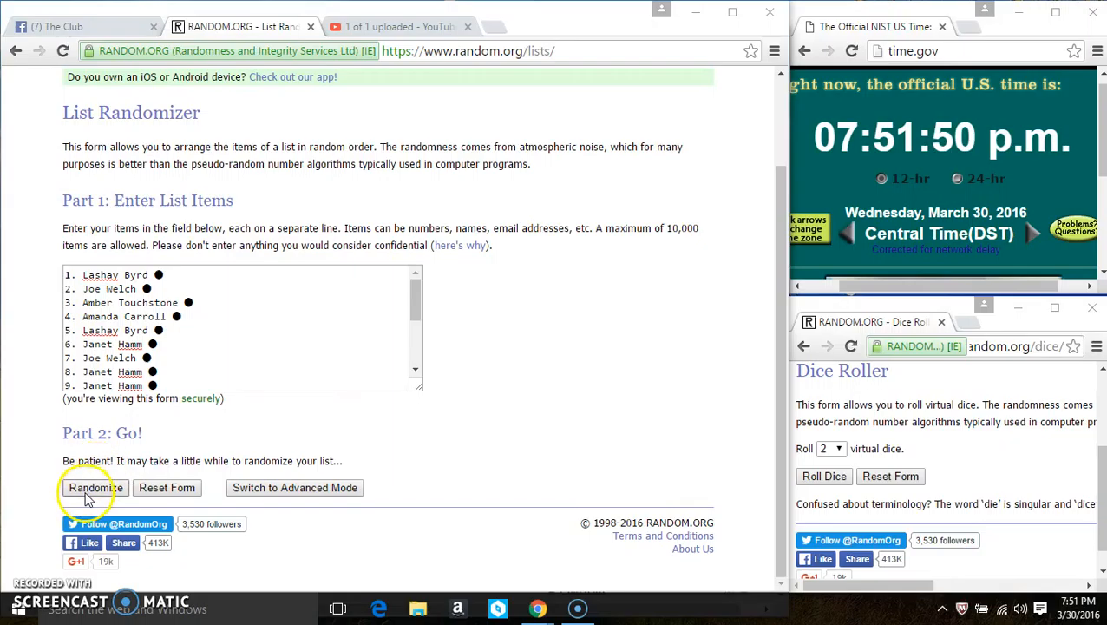
# - Randomize the 18 names, then roll two dice, which show 1 and 3
pyautogui.click(93, 487)
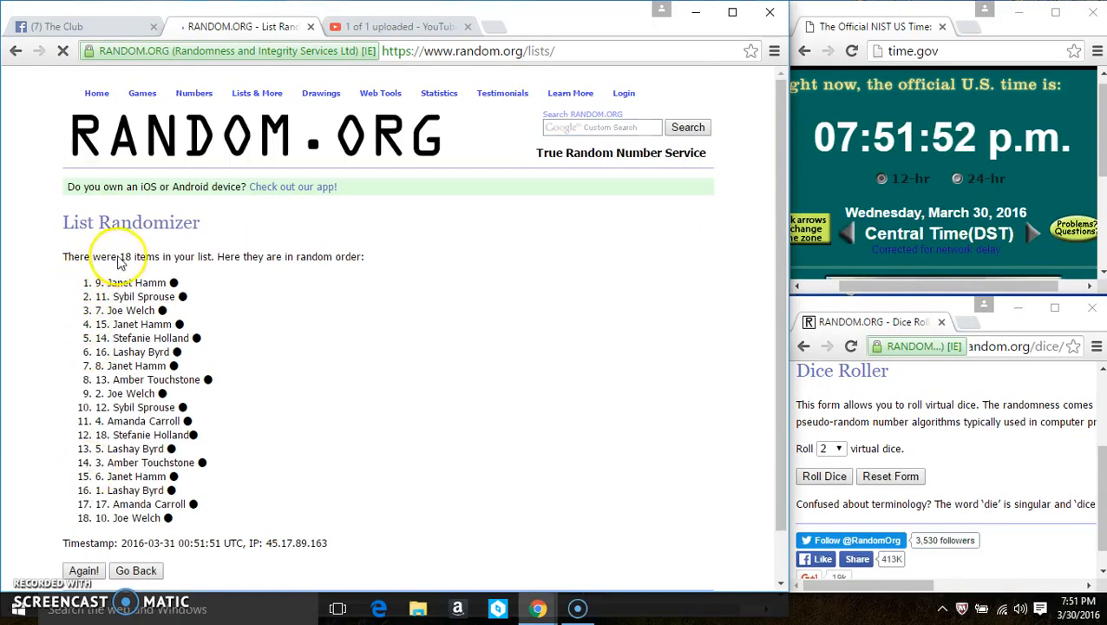
pyautogui.scroll(-3)
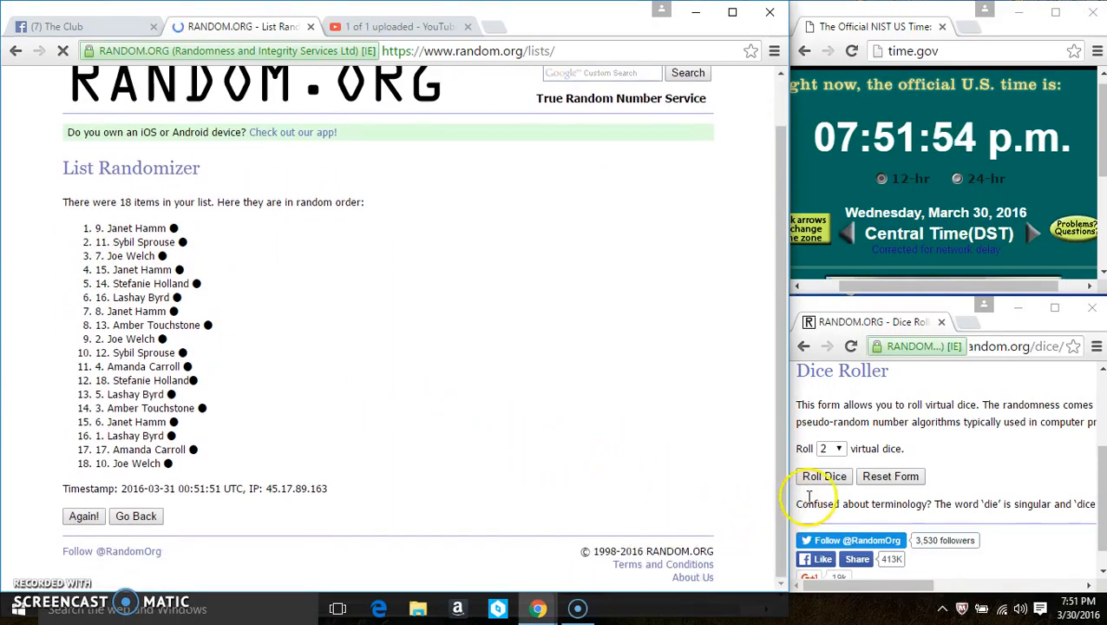
pyautogui.click(823, 476)
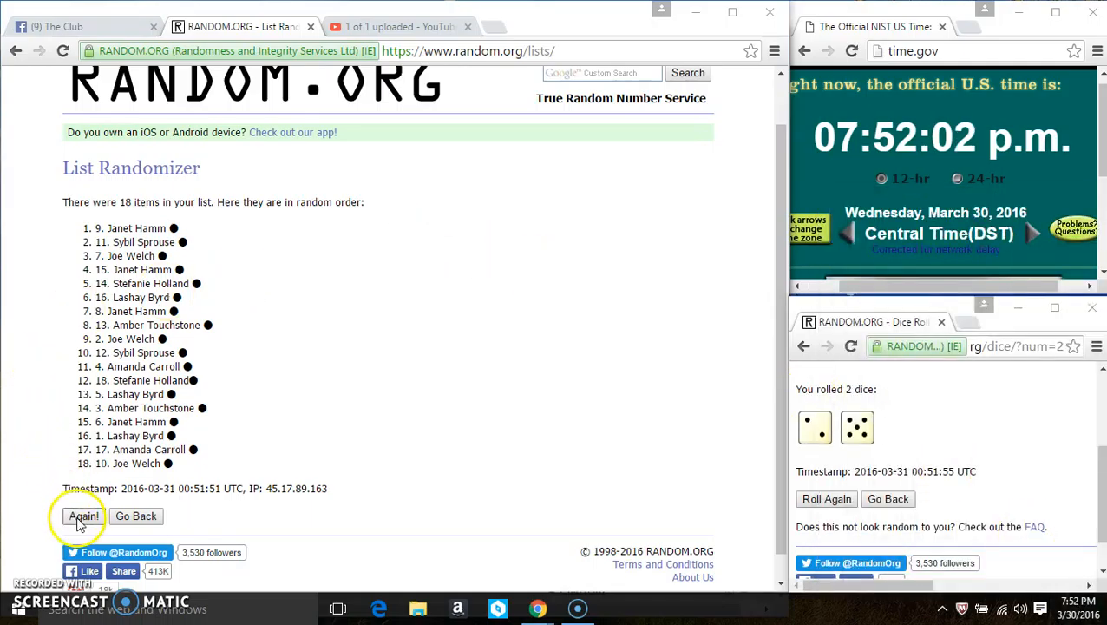
pyautogui.click(84, 515)
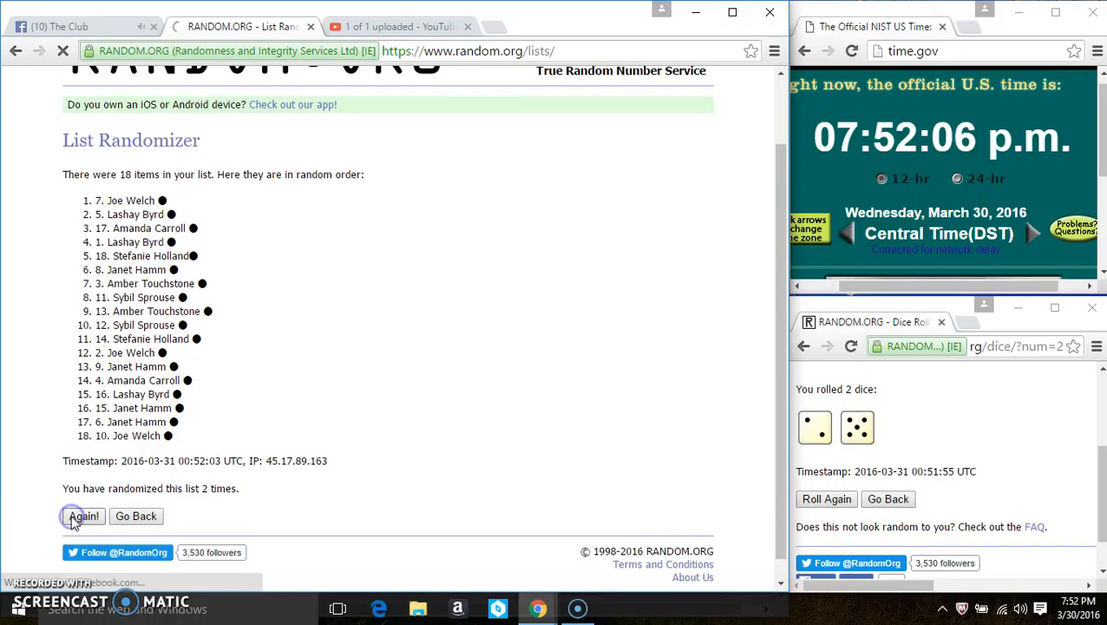
pyautogui.click(84, 515)
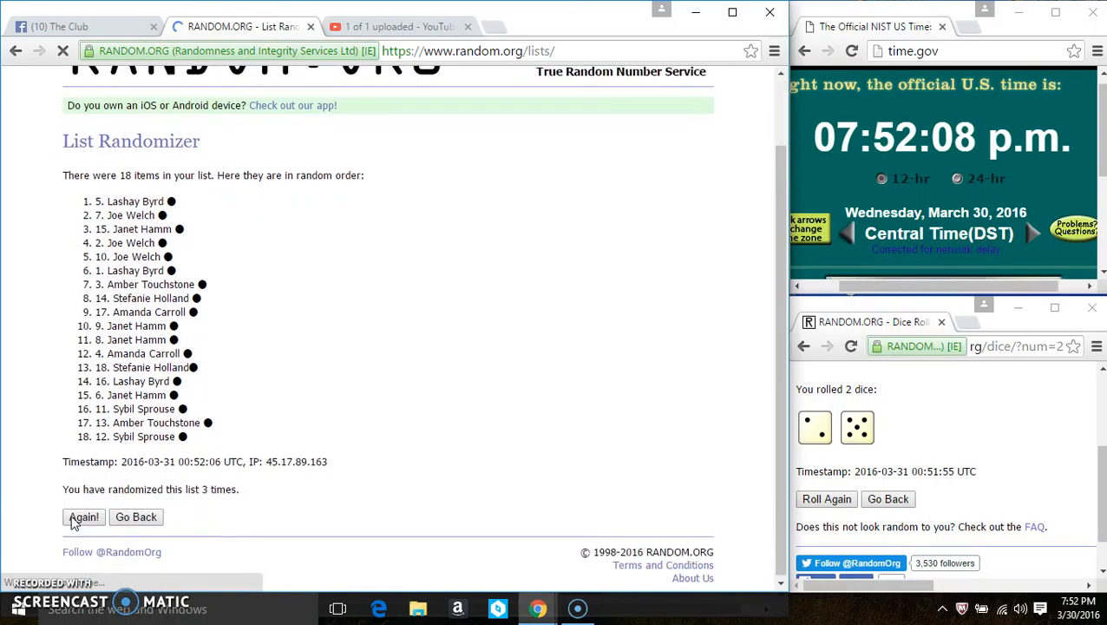
pyautogui.click(83, 516)
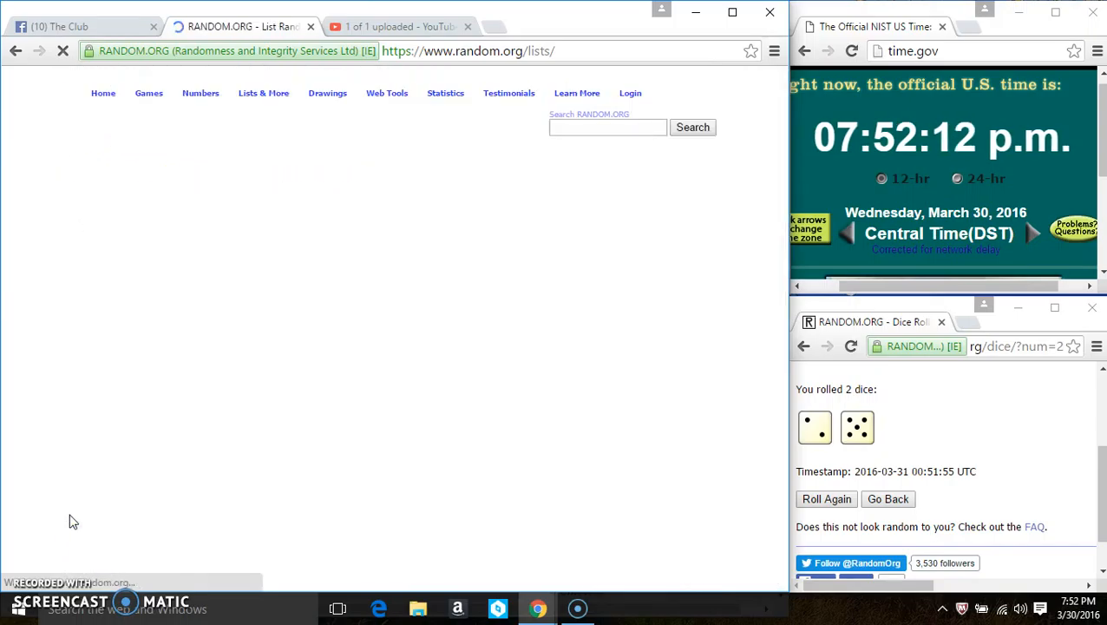
pyautogui.click(83, 515)
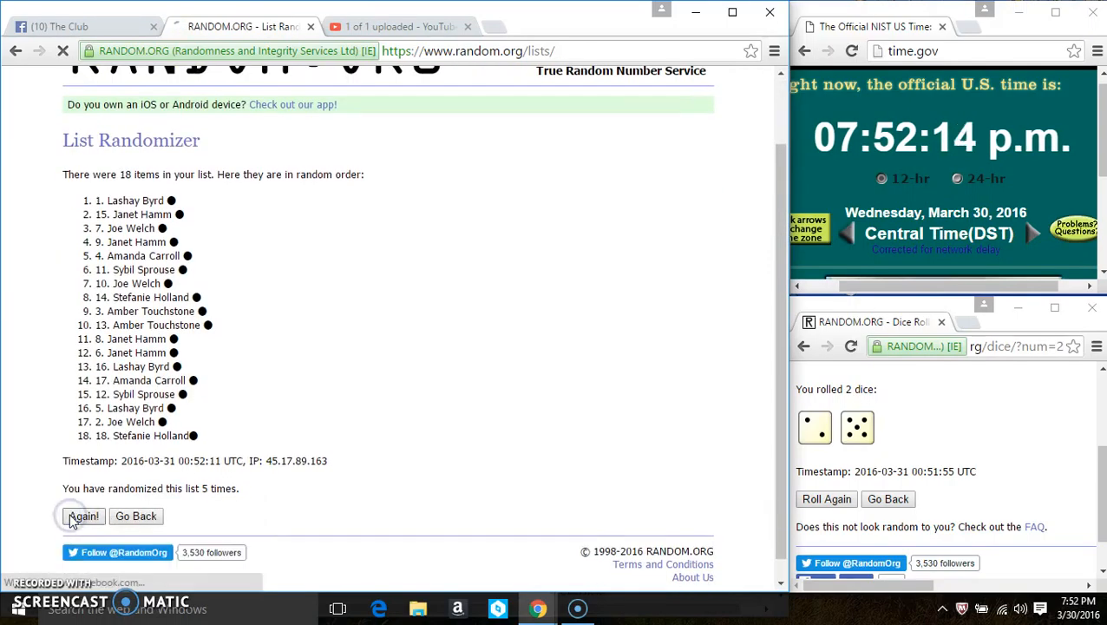
pyautogui.click(83, 515)
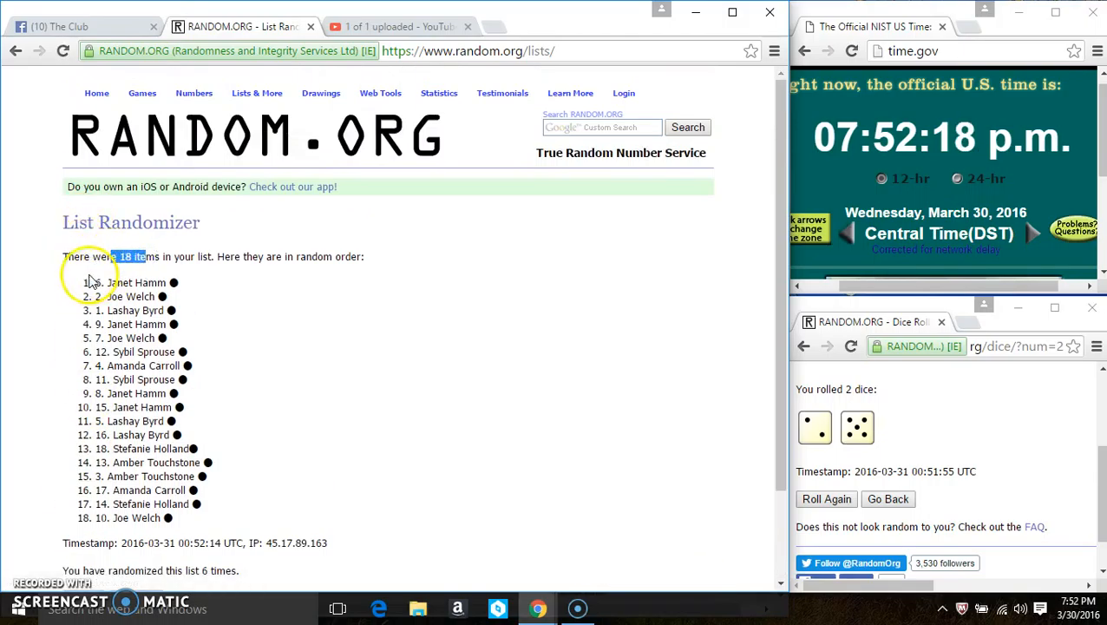
pyautogui.scroll(-3)
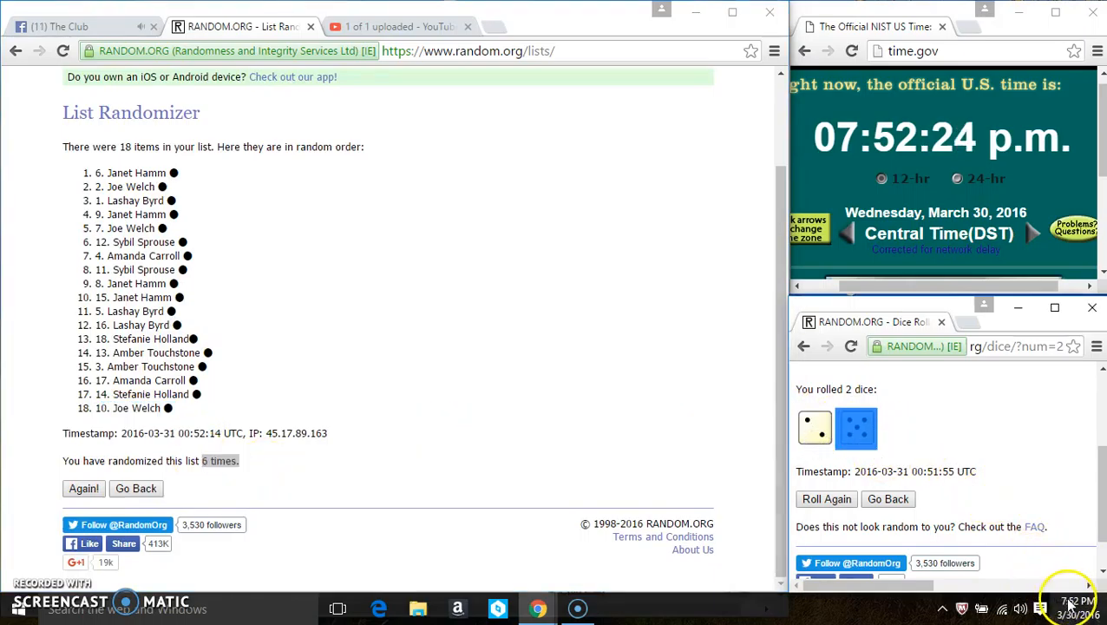
# - Check the clock, shuffle a seventh time, then return to the Facebook post
pyautogui.click(1076, 607)
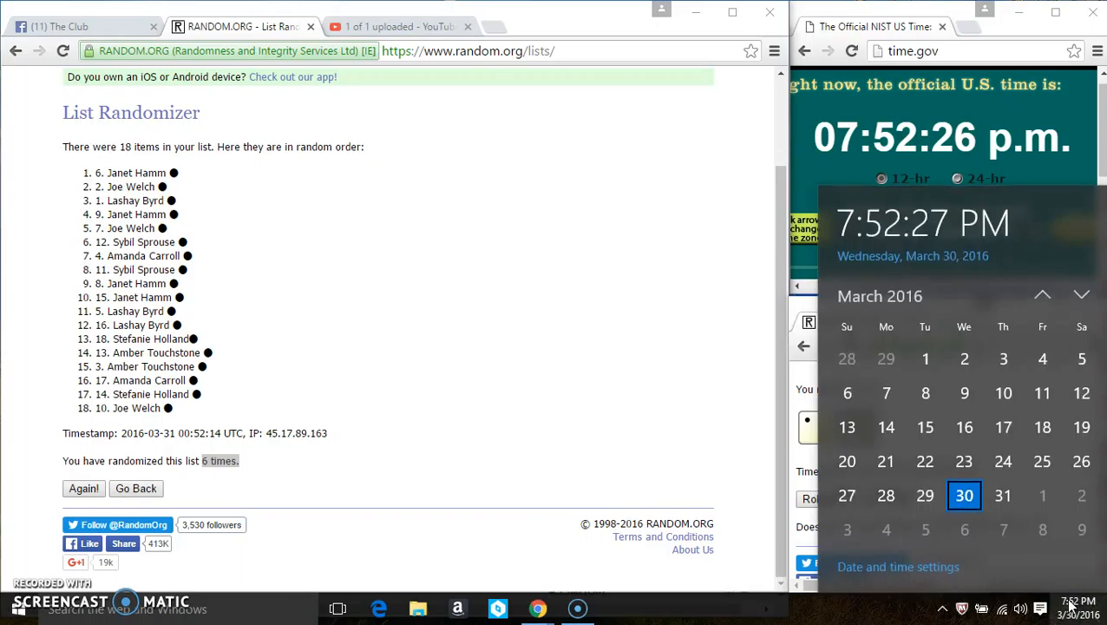
pyautogui.click(83, 487)
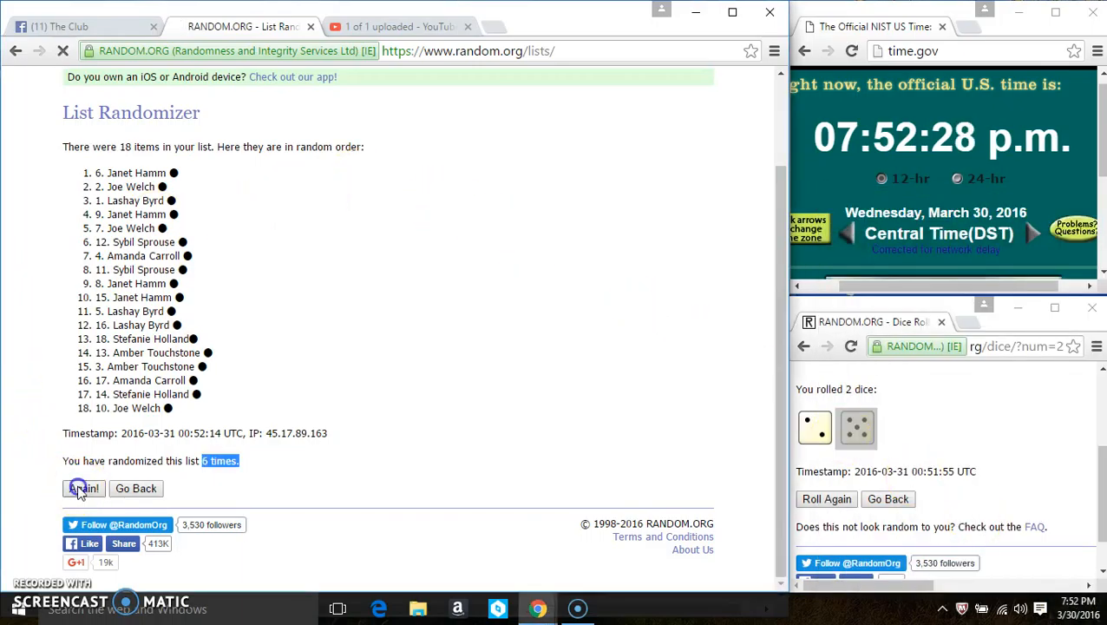
pyautogui.click(83, 488)
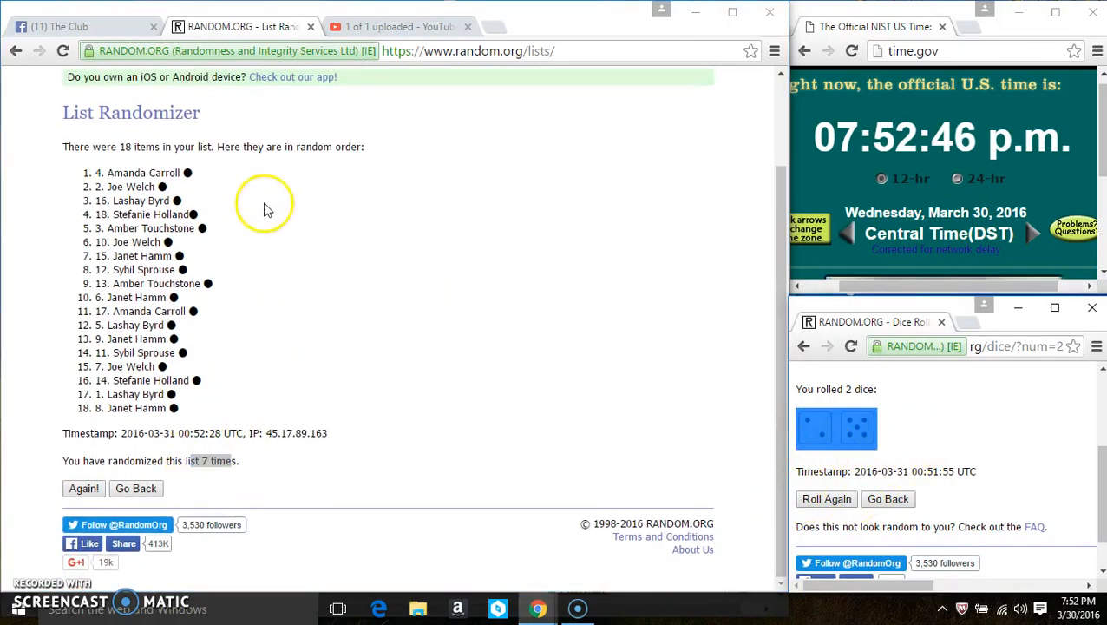
pyautogui.click(83, 26)
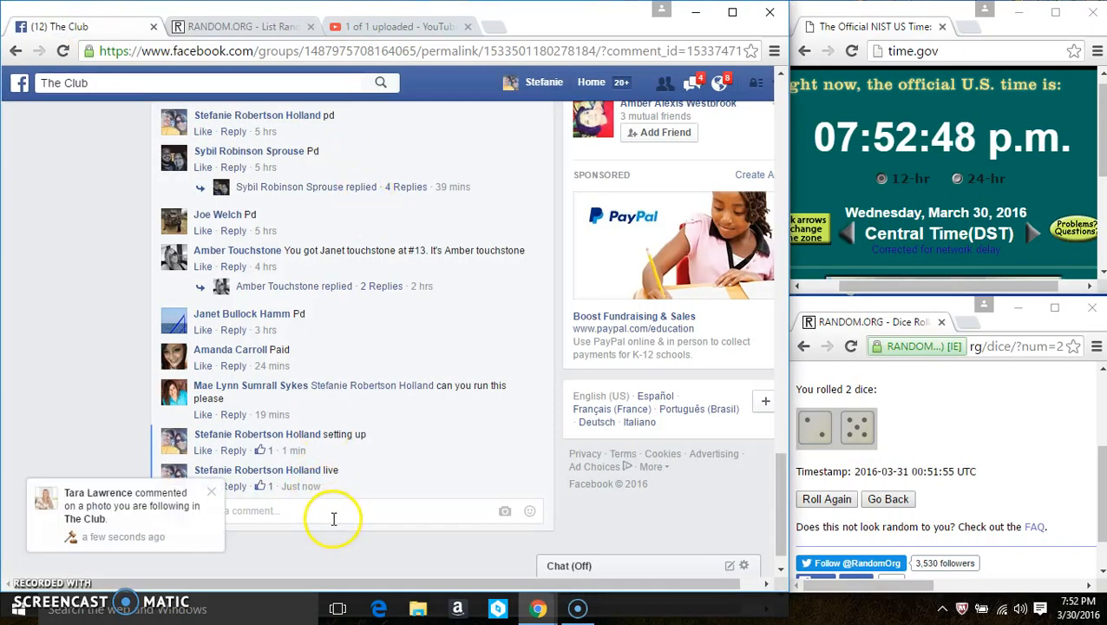